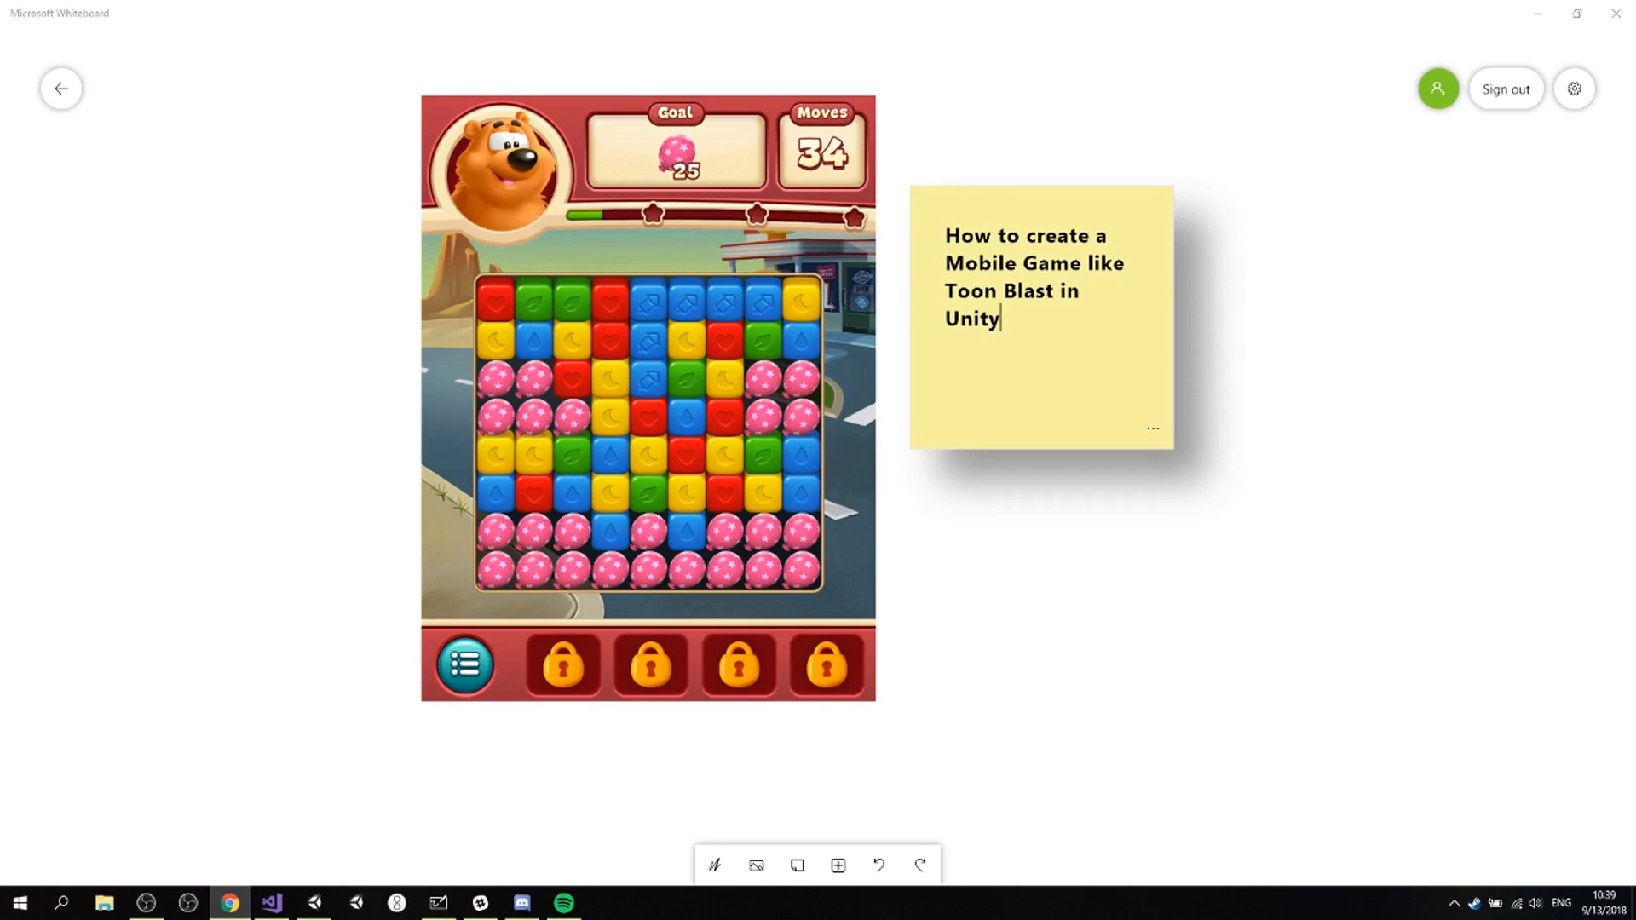
{"action": "mouse_move", "coordinate": [811, 332]}
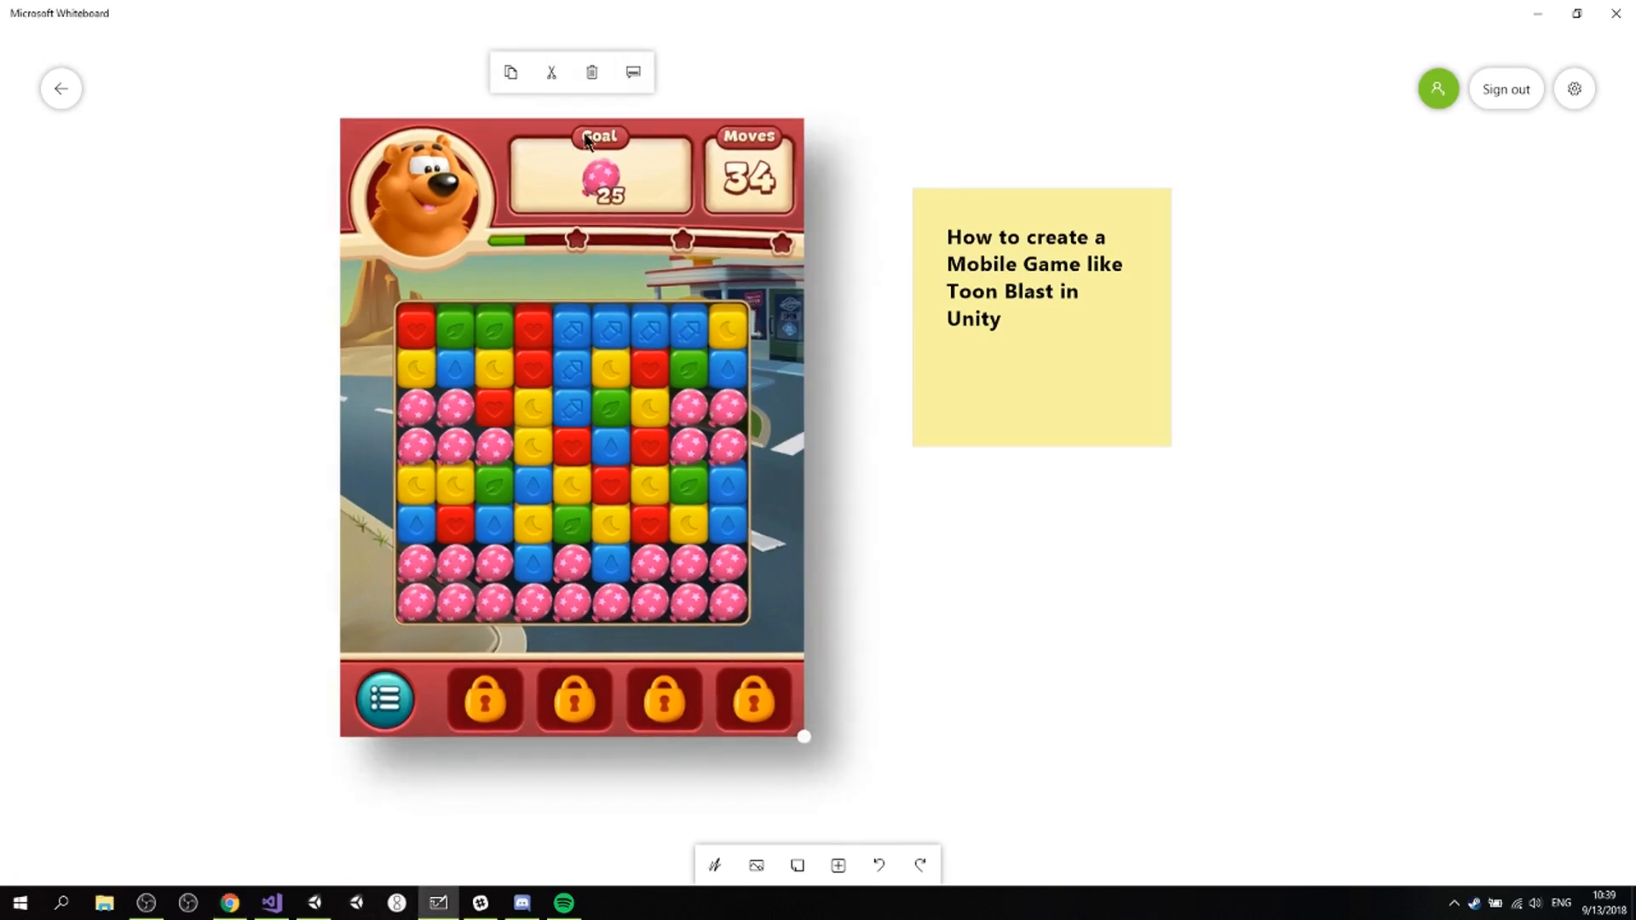
{"action": "mouse_move", "coordinate": [643, 195]}
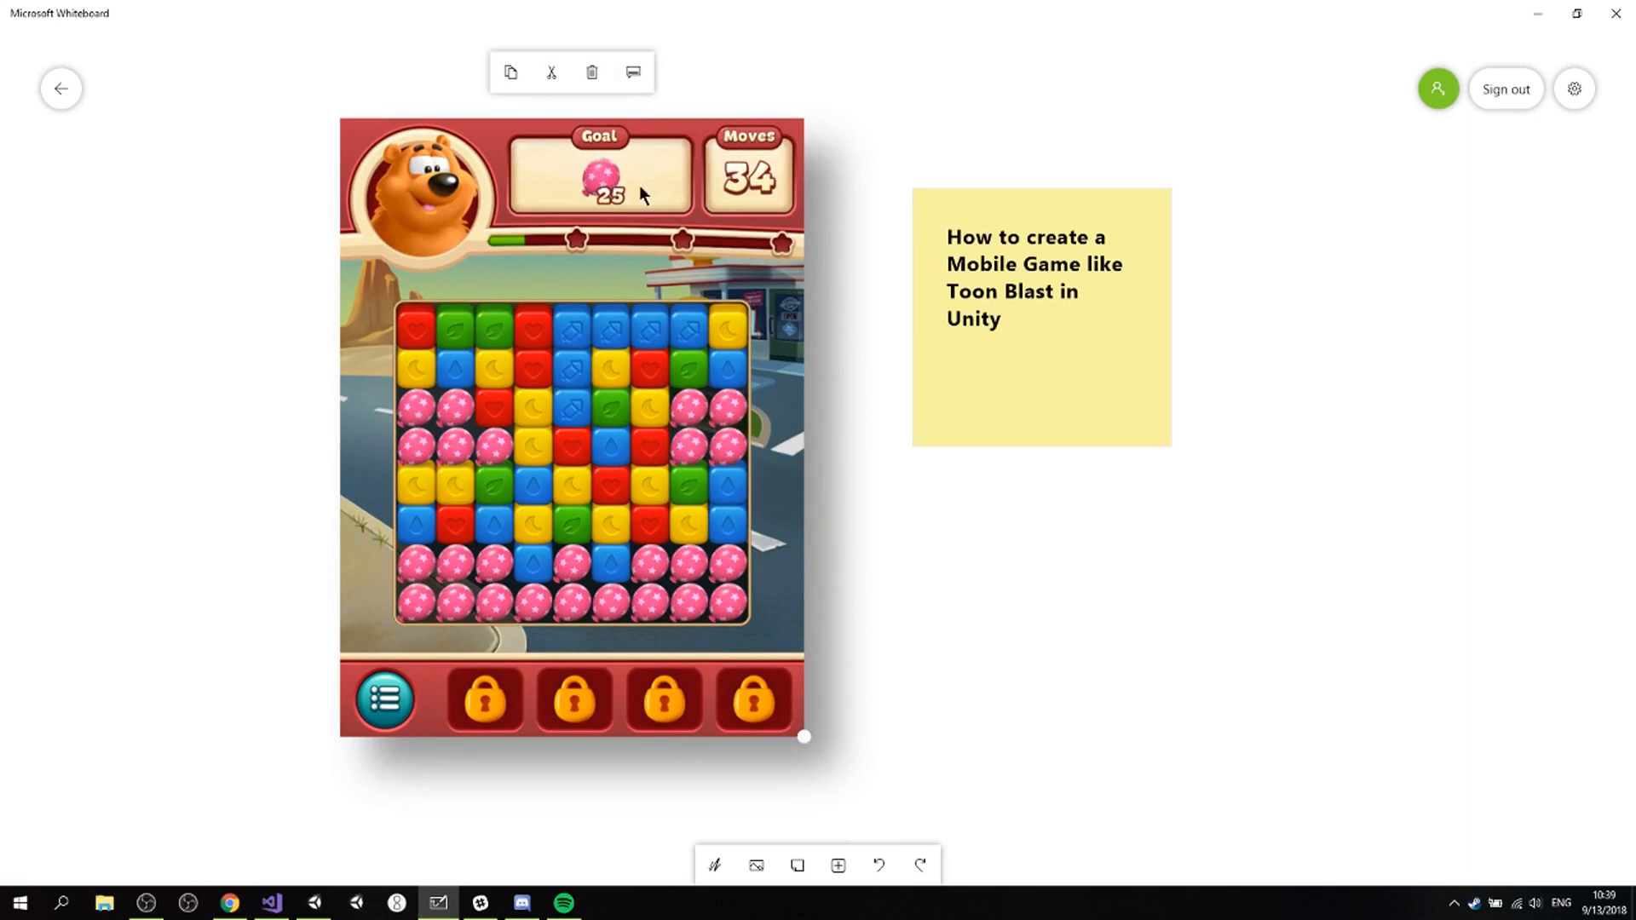
{"action": "mouse_move", "coordinate": [755, 188]}
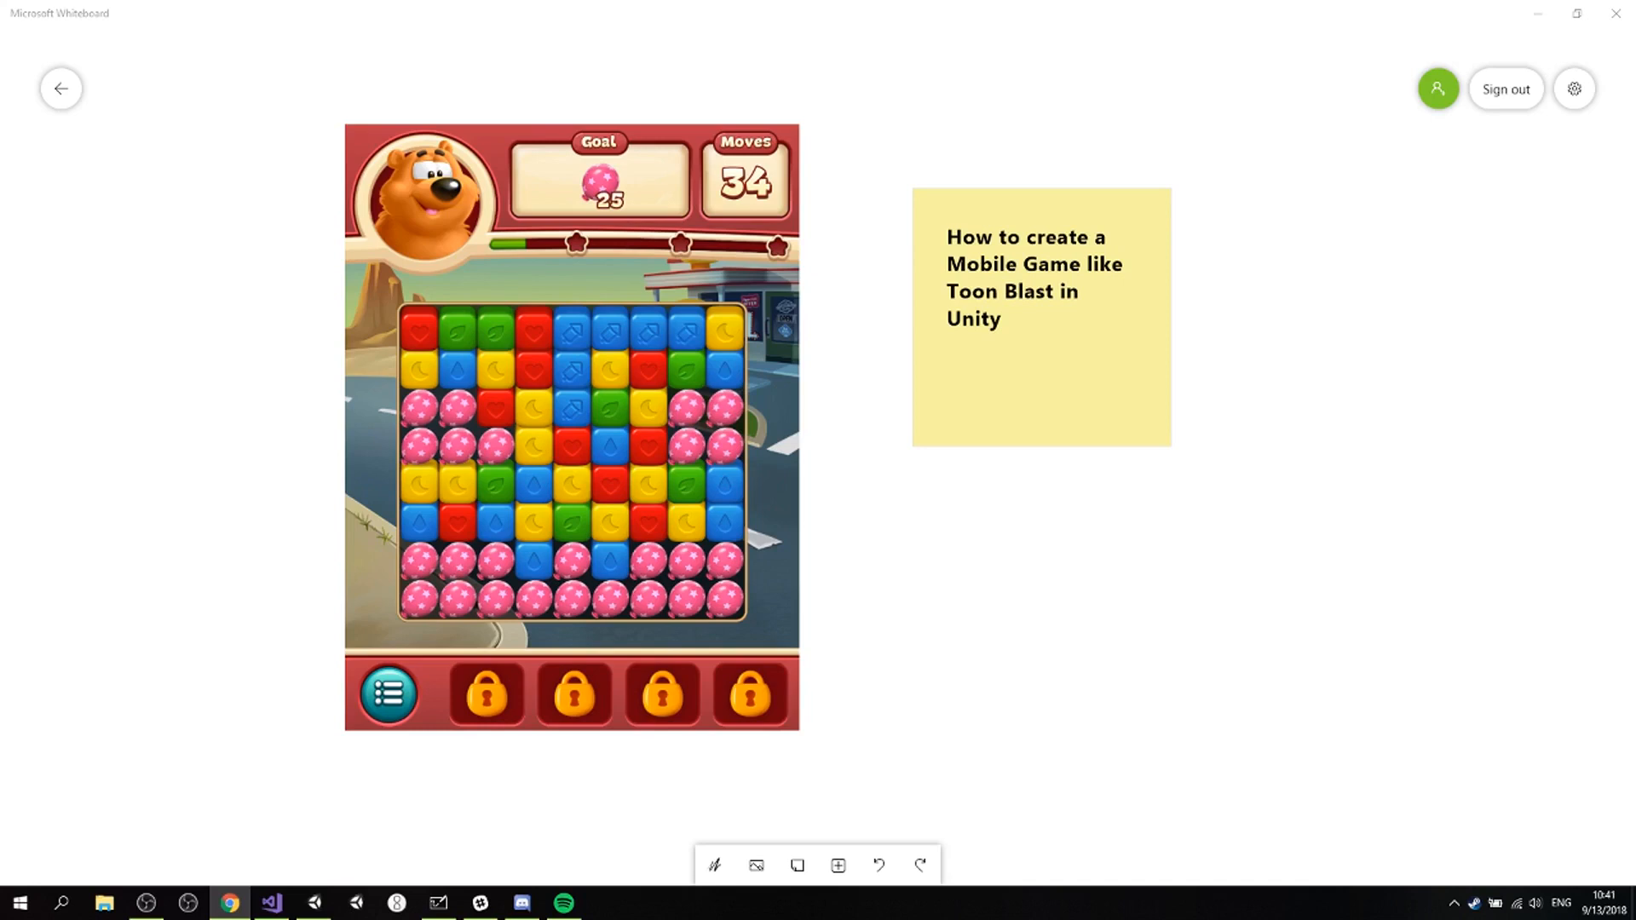
{"action": "mouse_move", "coordinate": [771, 453]}
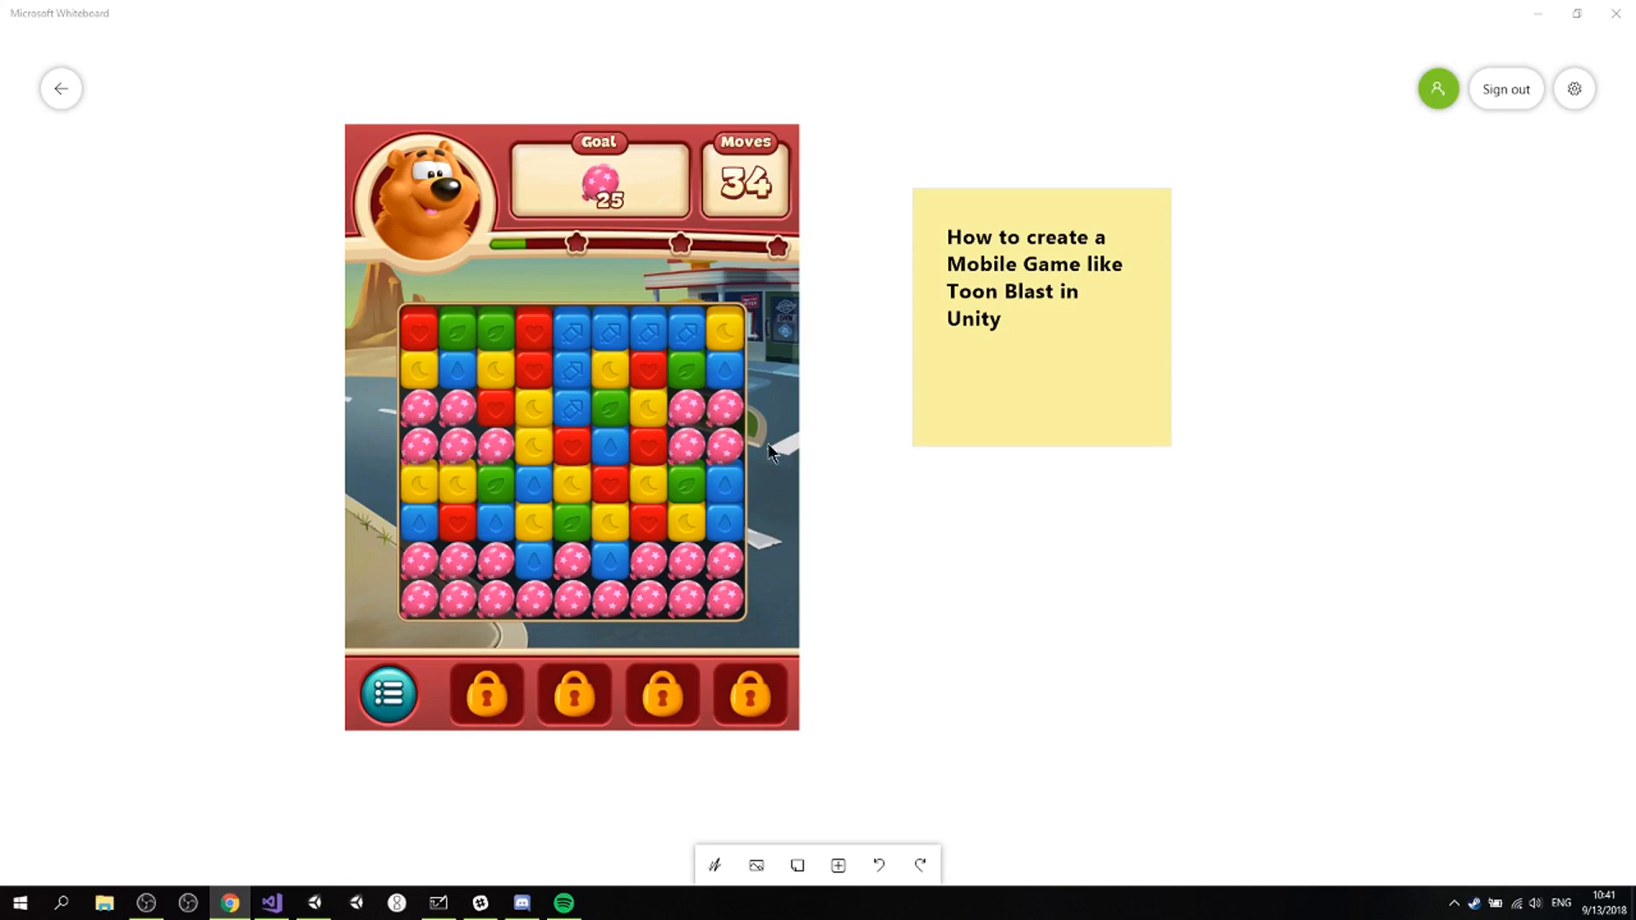
{"action": "mouse_move", "coordinate": [772, 453]}
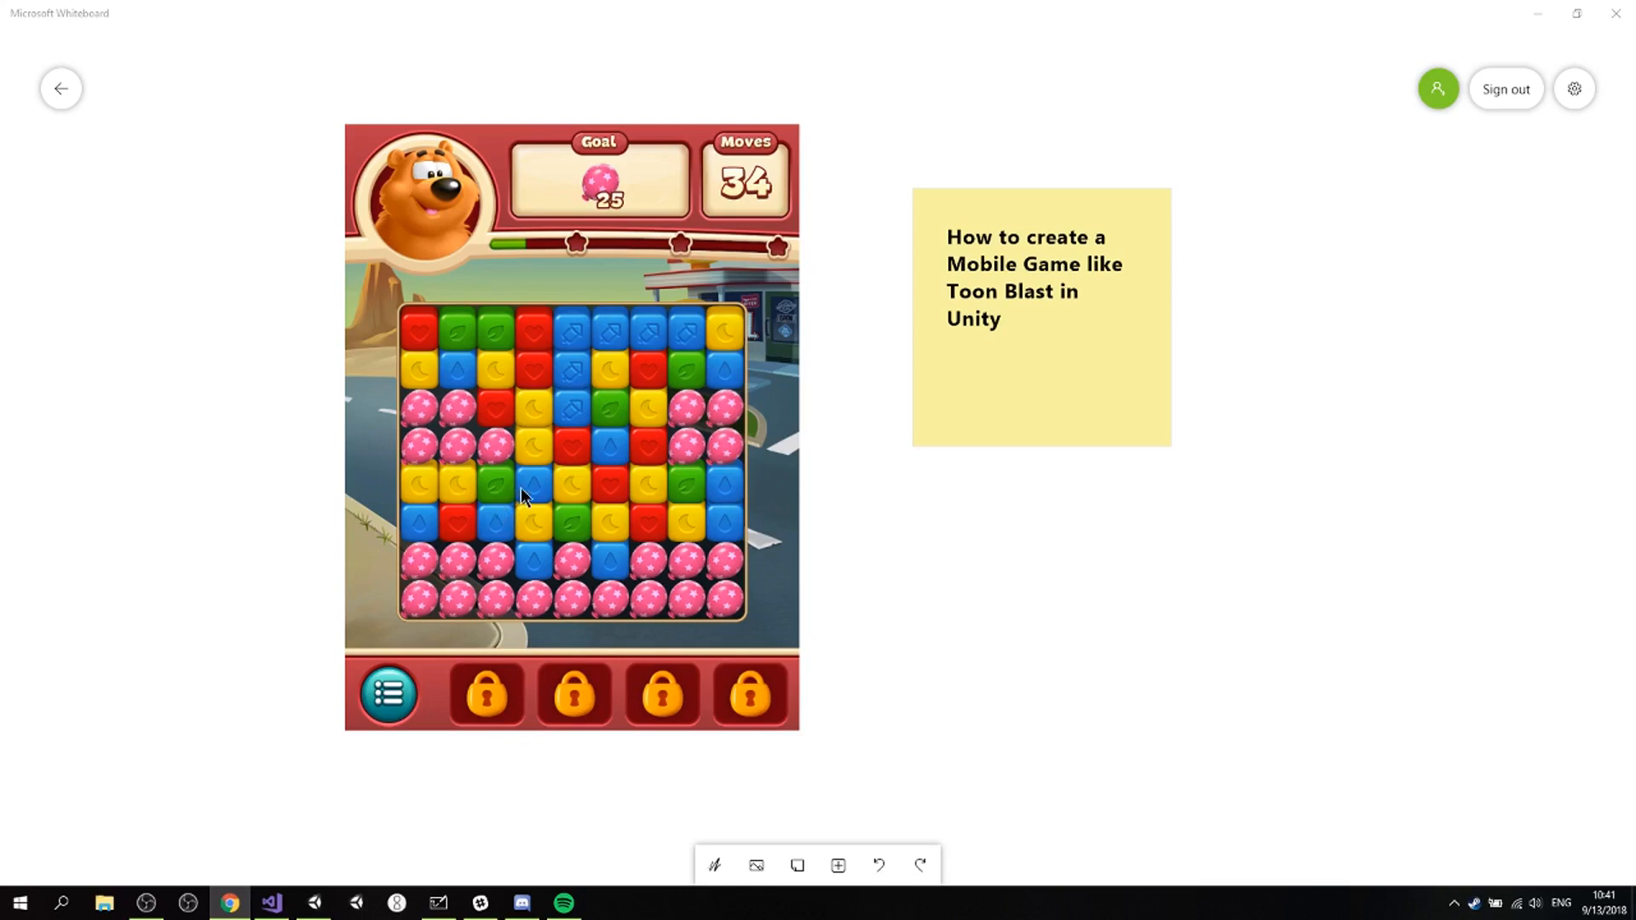
{"action": "mouse_move", "coordinate": [571, 488]}
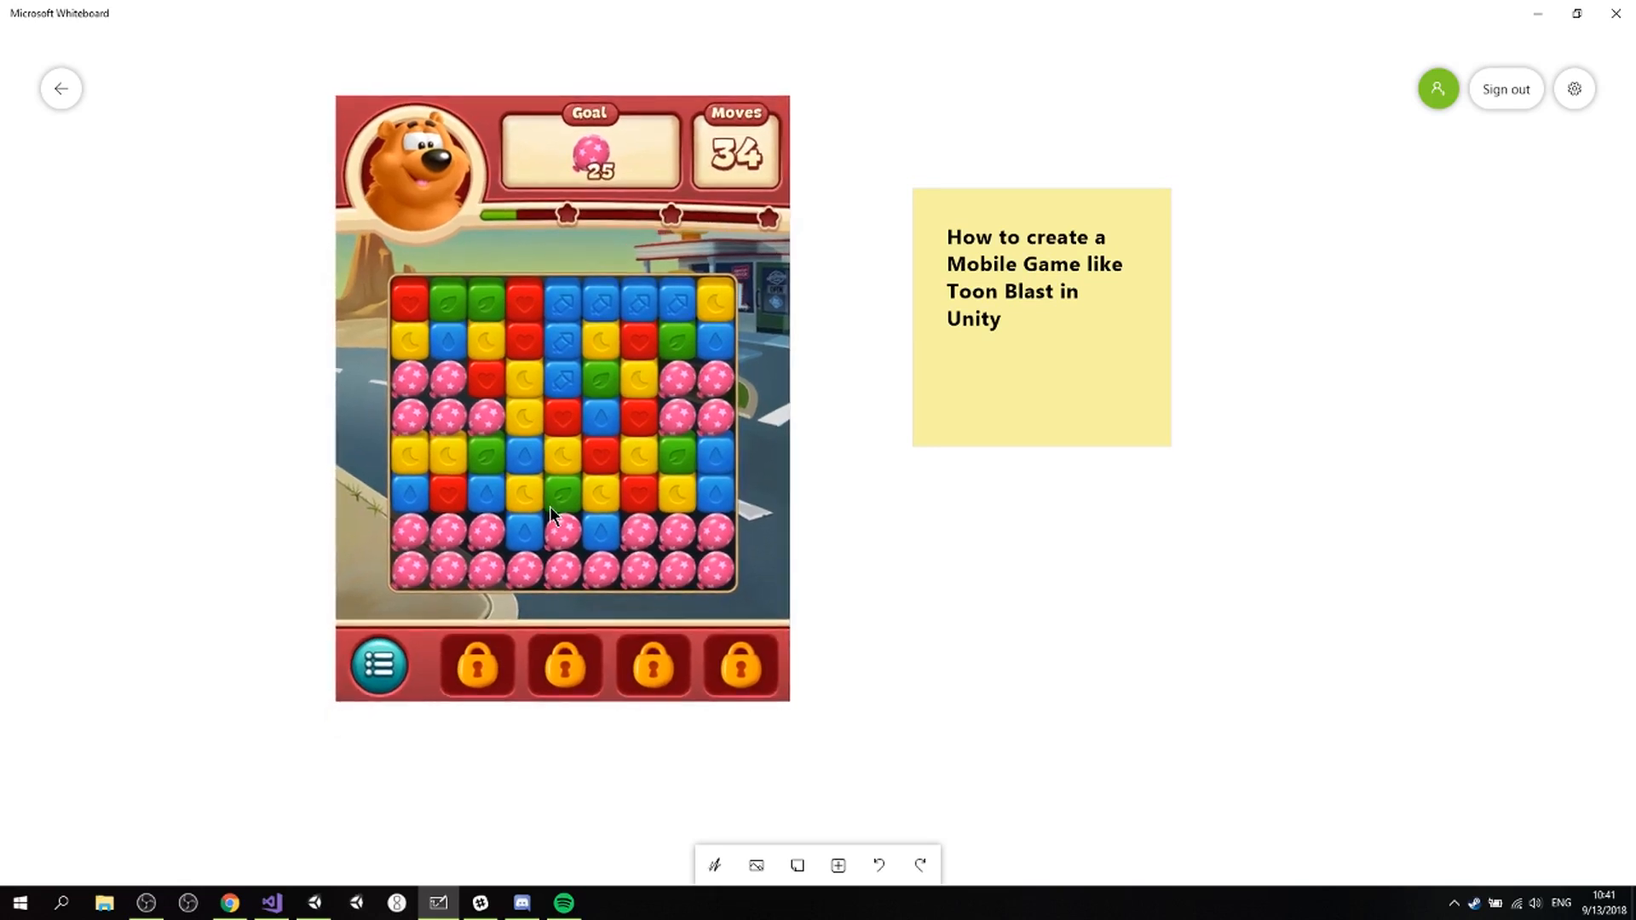
{"action": "mouse_move", "coordinate": [528, 541]}
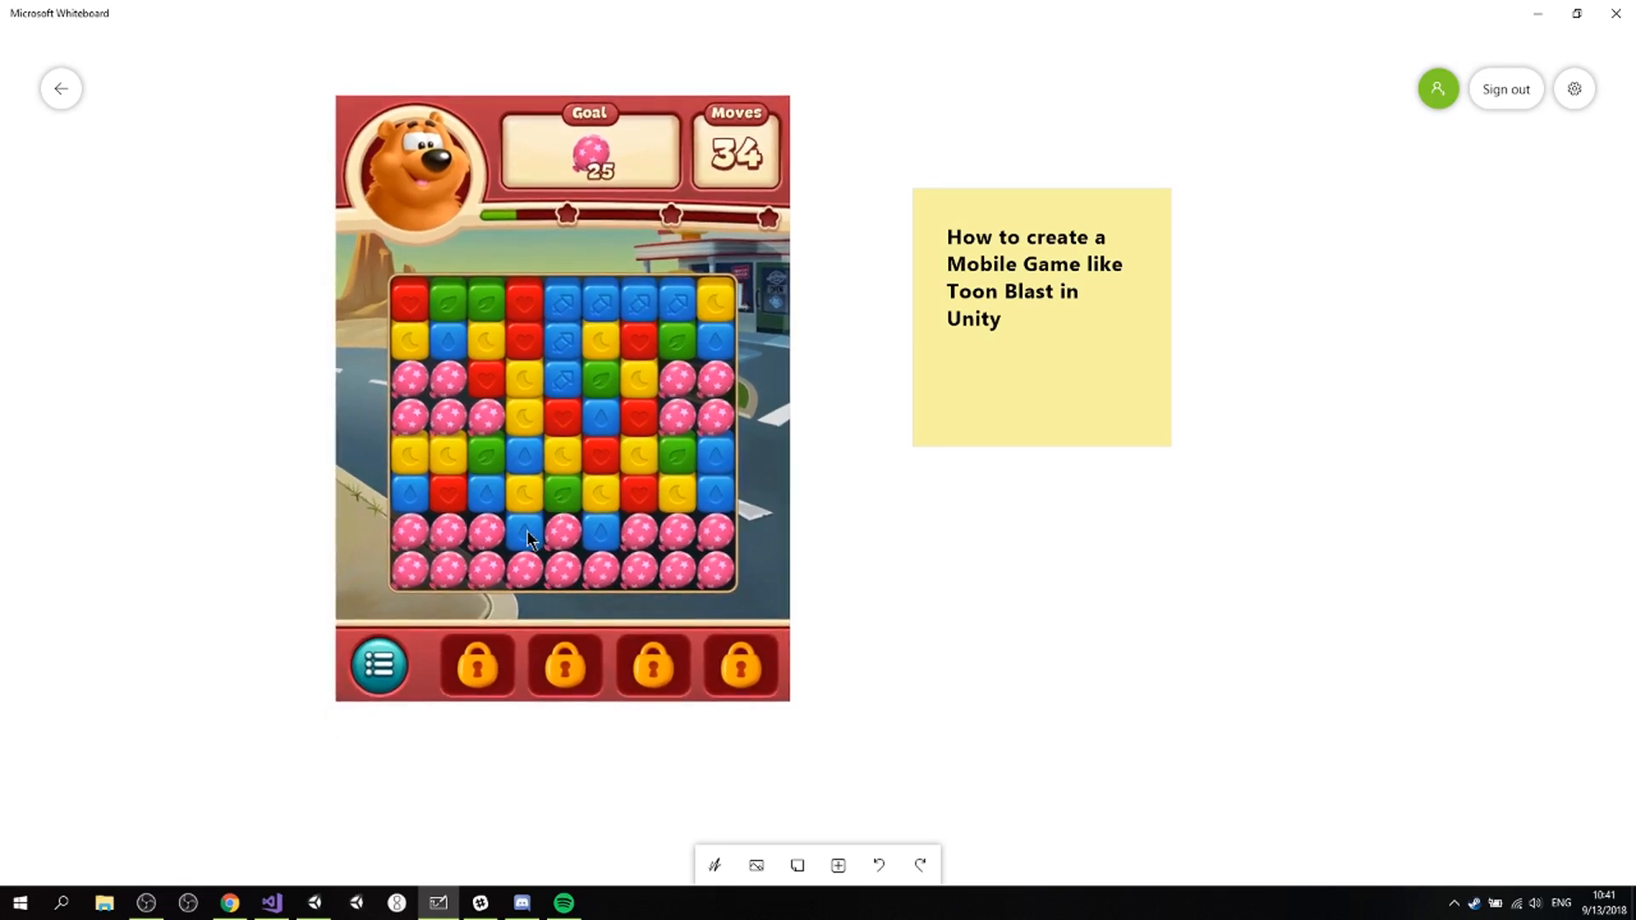
{"action": "mouse_move", "coordinate": [608, 476]}
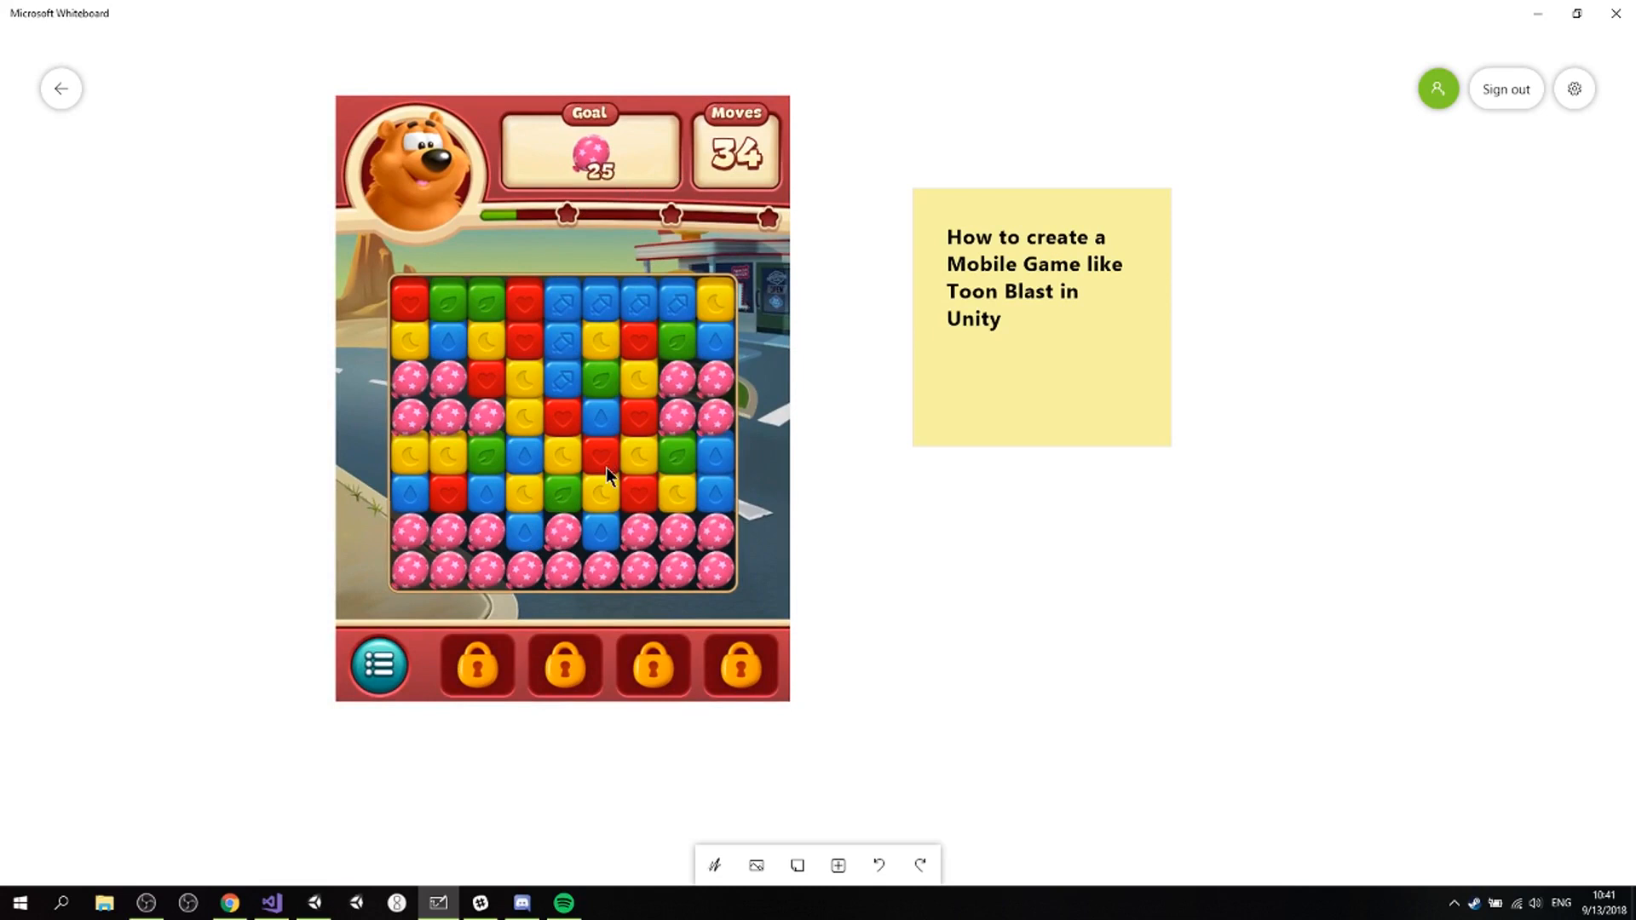